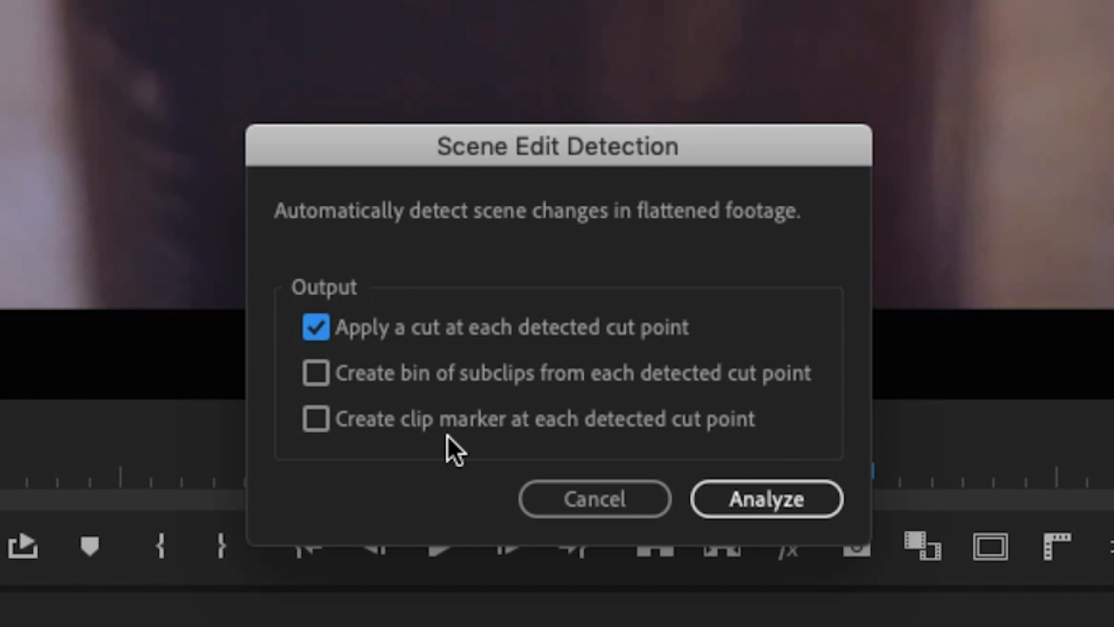
Bring up the Essential Sound panel and switch it to browsing Adobe Stock music.
left_click(765, 499)
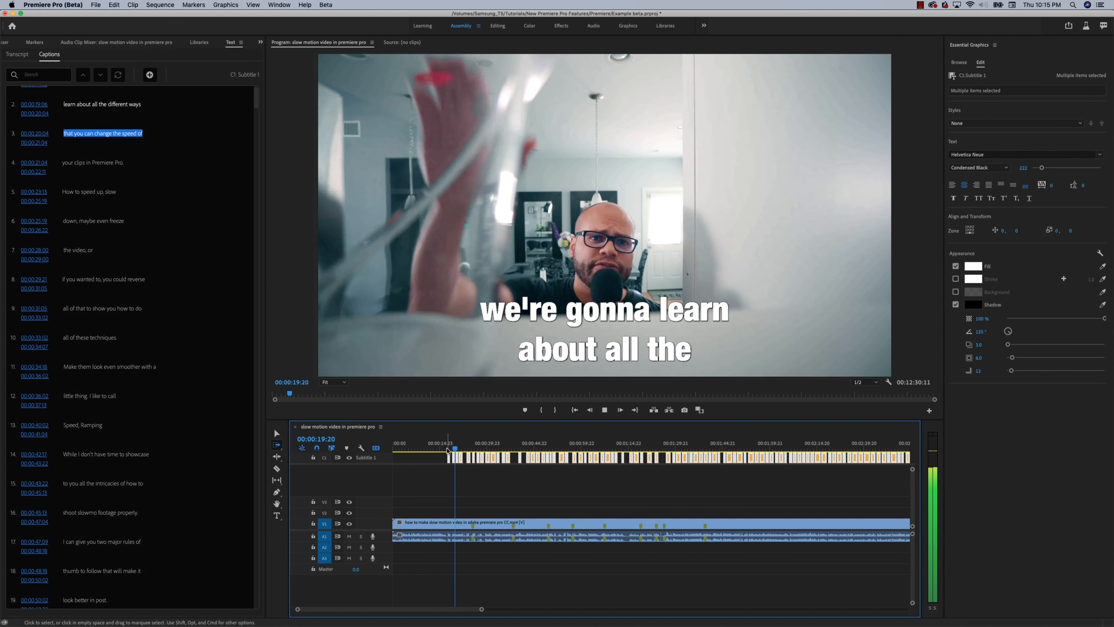
left_click(1069, 25)
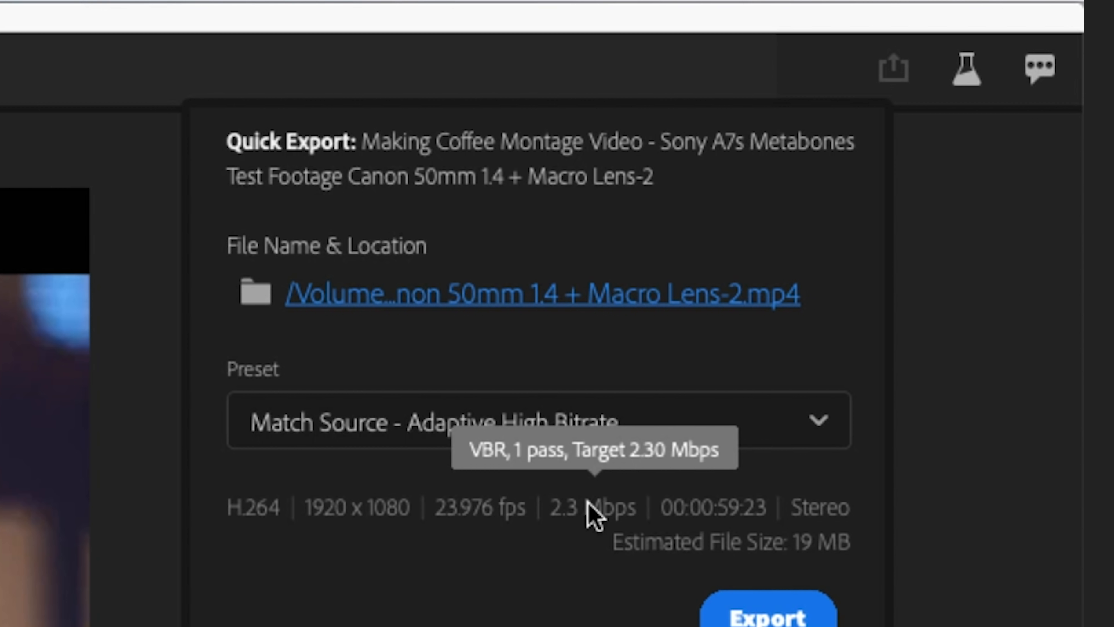
mouse_move(708, 523)
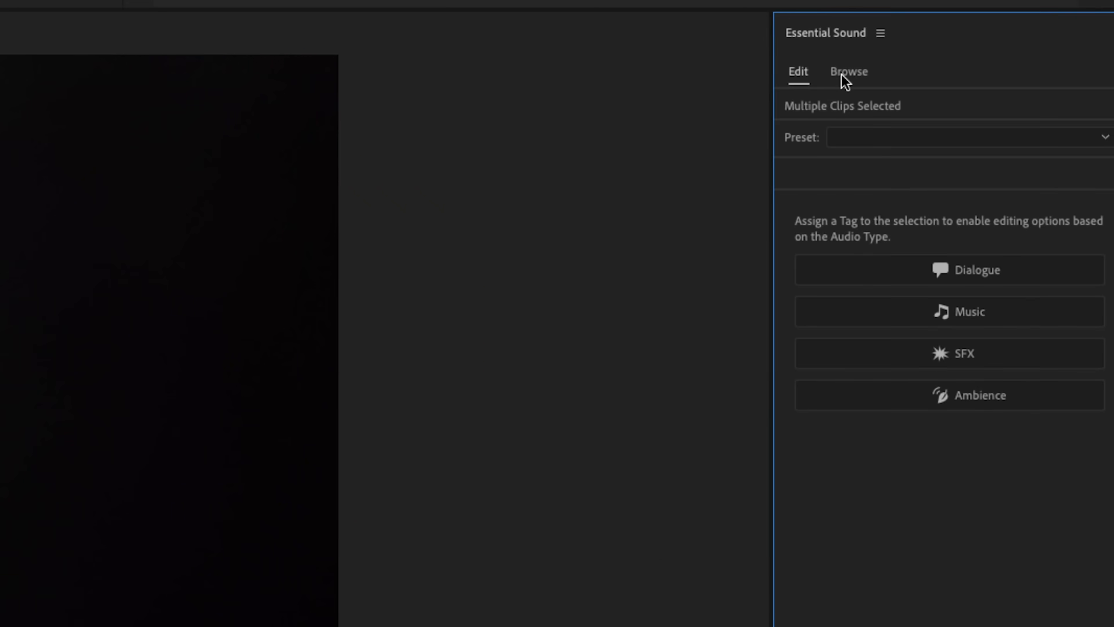
left_click(848, 71)
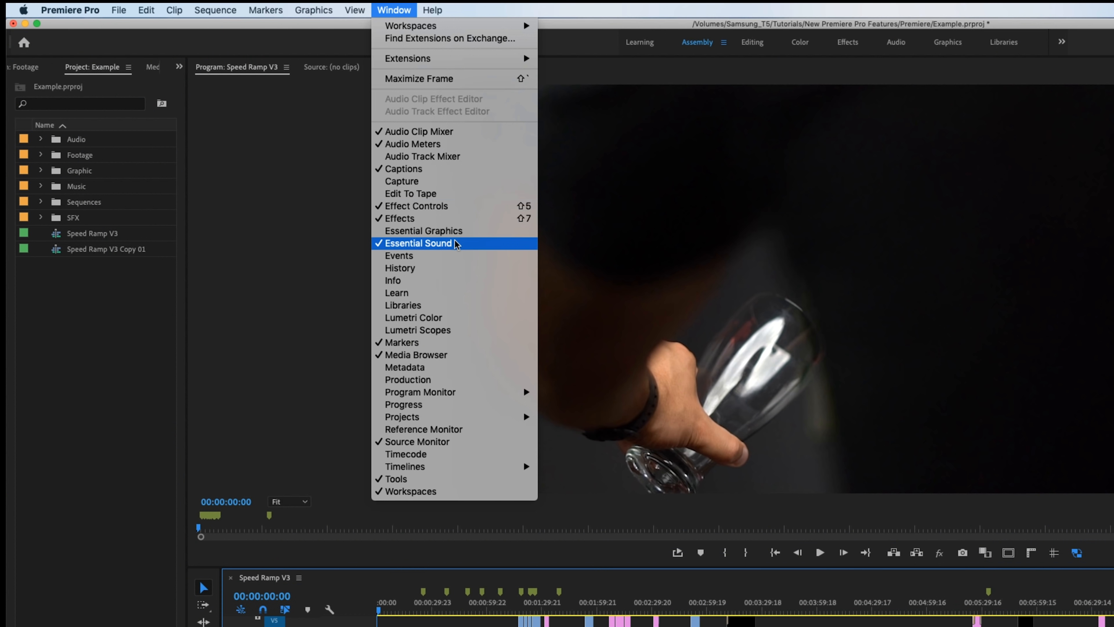
left_click(418, 243)
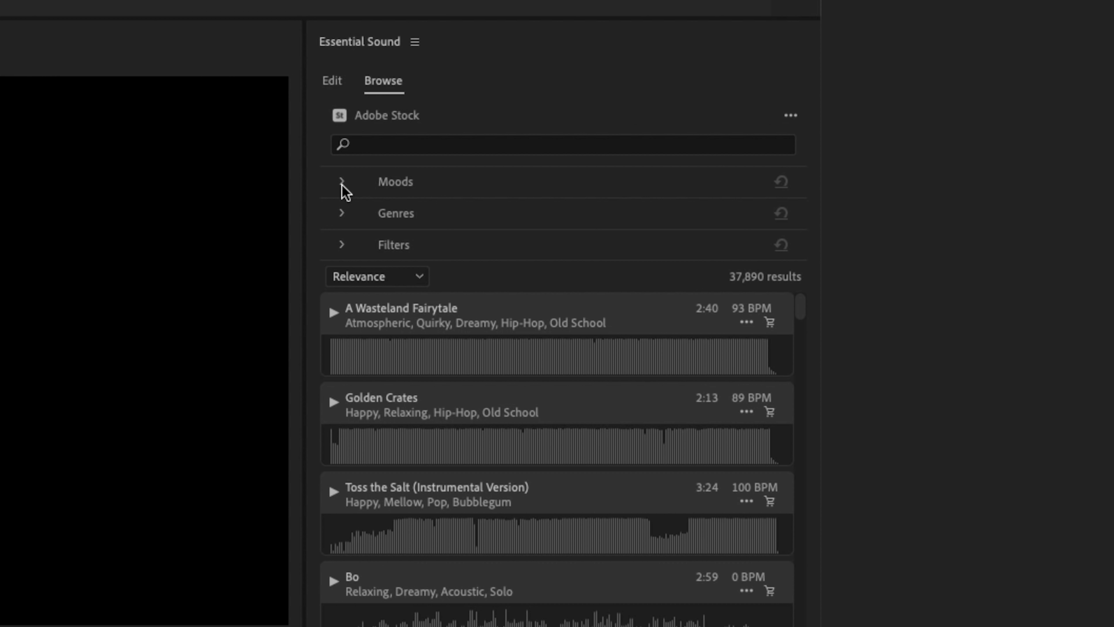
Filter the stock music to No Vocals and Epidemic Sound tracks only.
left_click(341, 213)
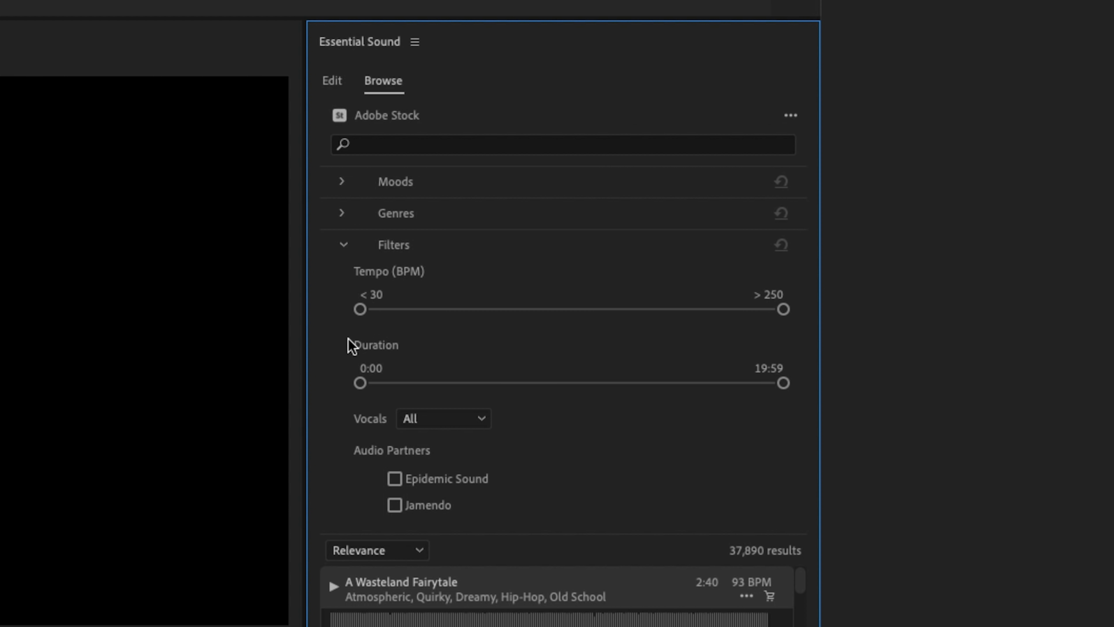
left_click(442, 418)
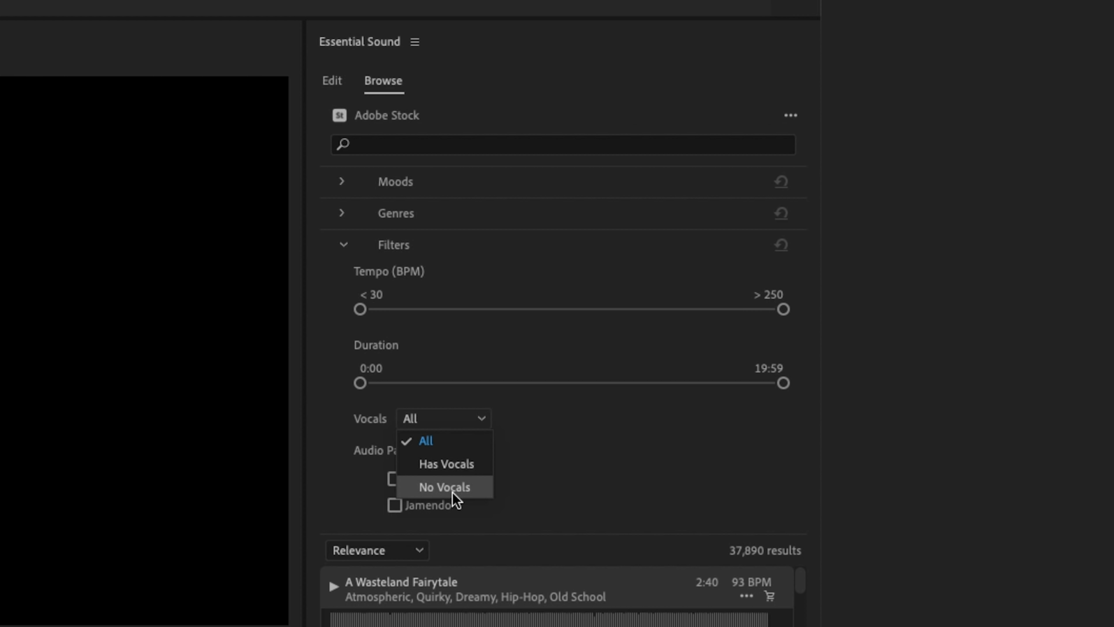
left_click(444, 487)
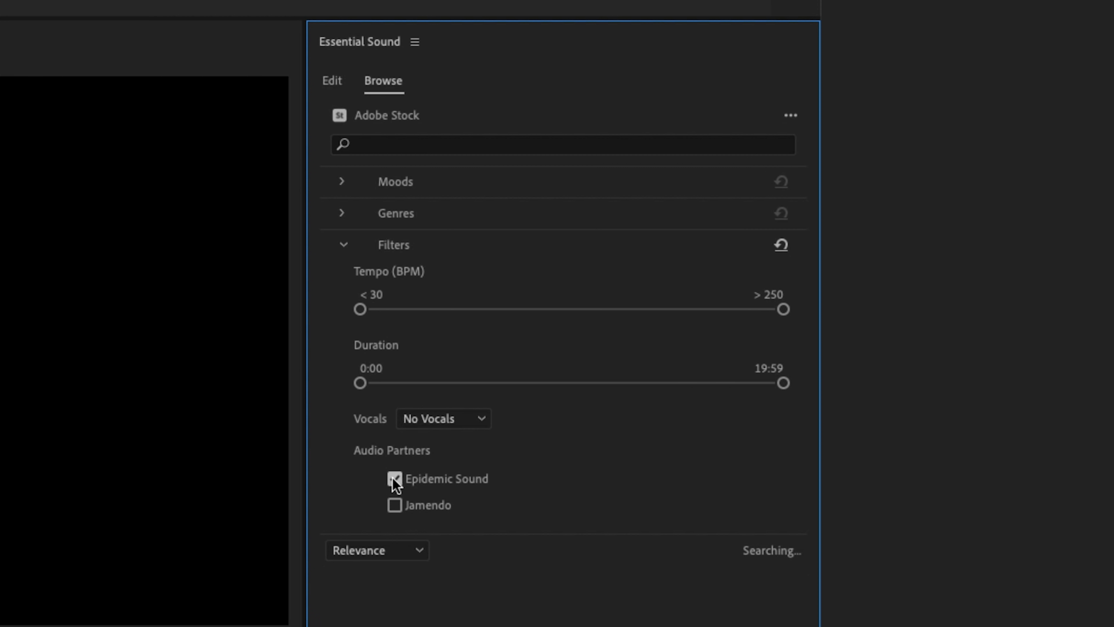
left_click(394, 478)
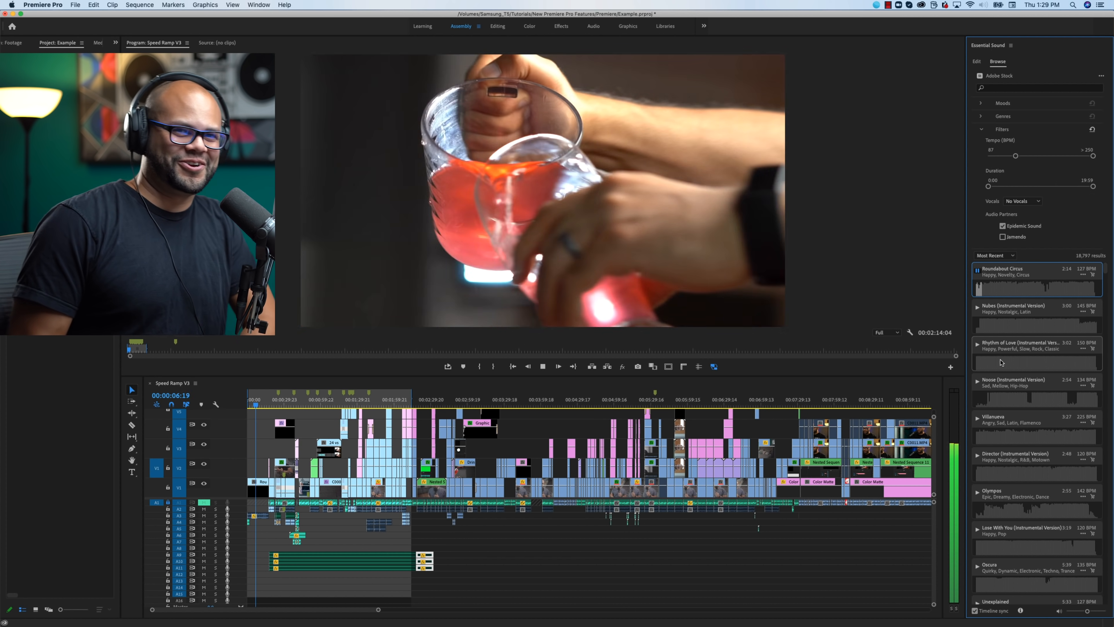
Preview the Crushing Waves track from the filtered stock results.
left_click(557, 366)
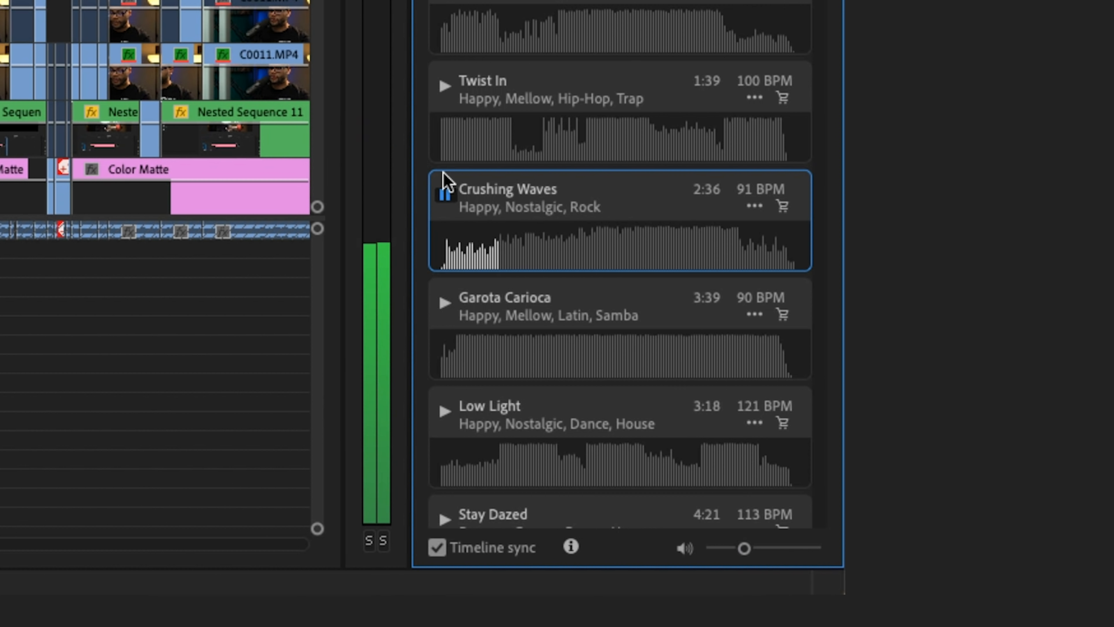
Toggle the Crushing Waves preview playback before choosing Spinning the Wheels.
left_click(445, 197)
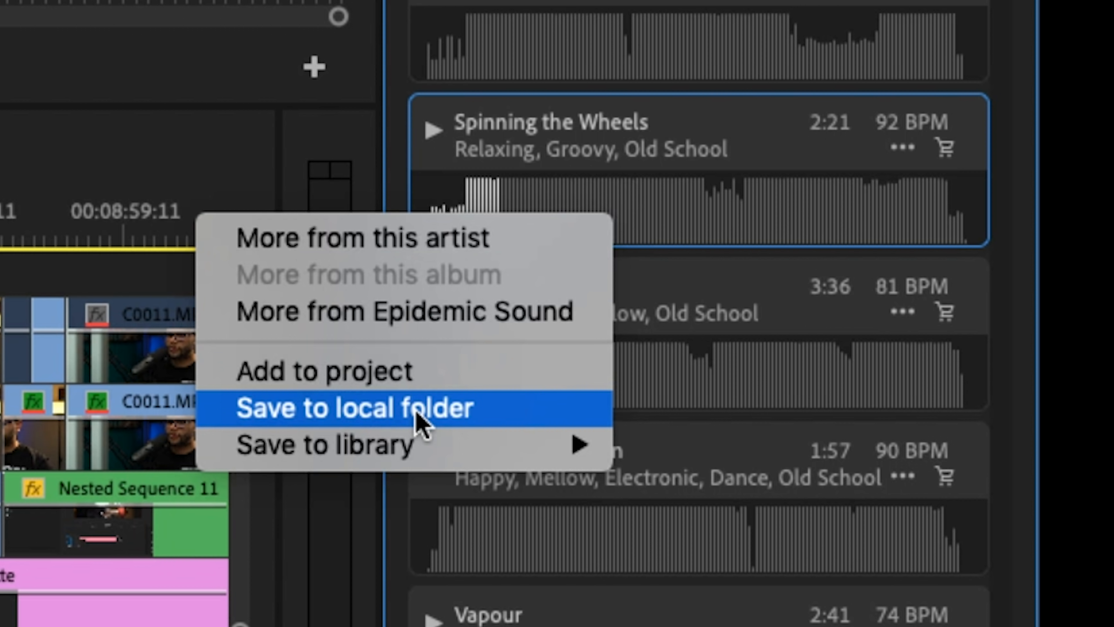
mouse_move(324, 445)
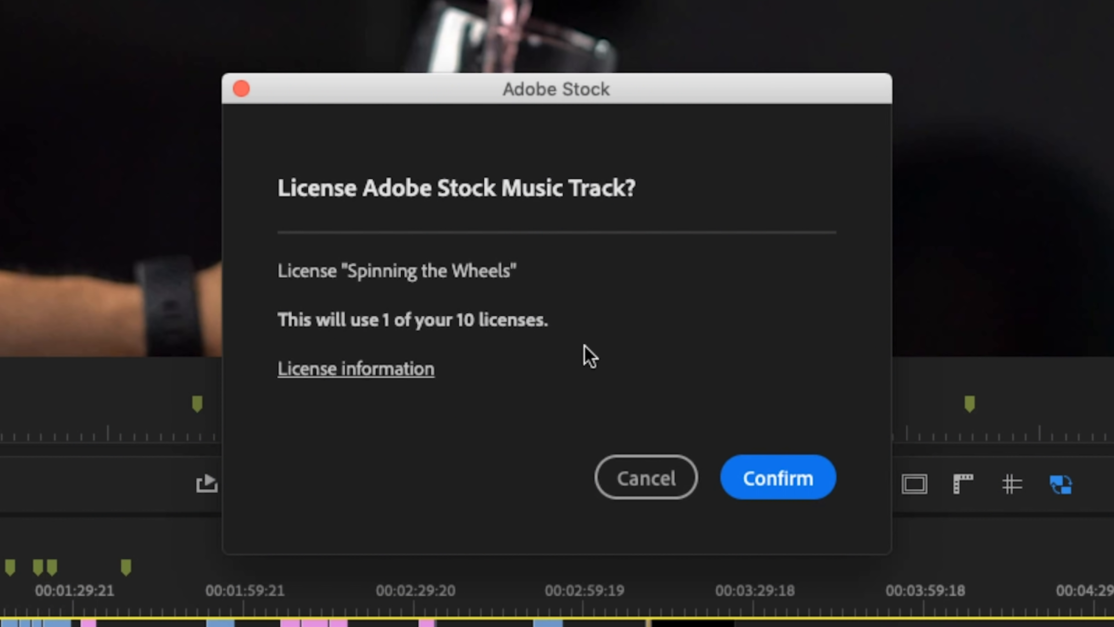
mouse_move(645, 478)
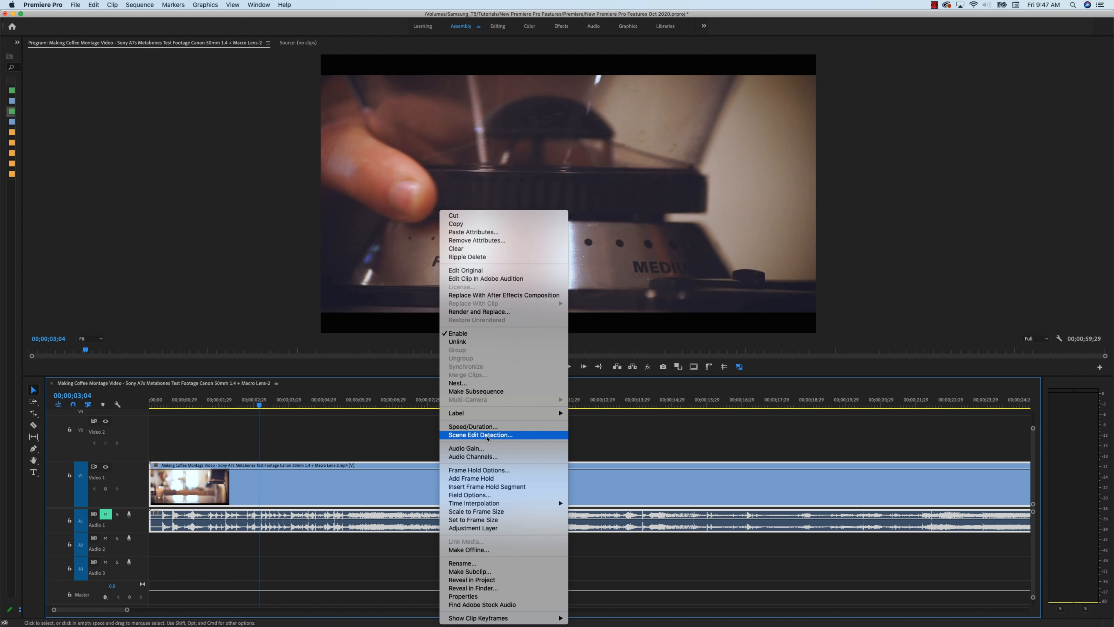
Run Scene Edit Detection so the coffee montage is cut at each scene change.
left_click(479, 434)
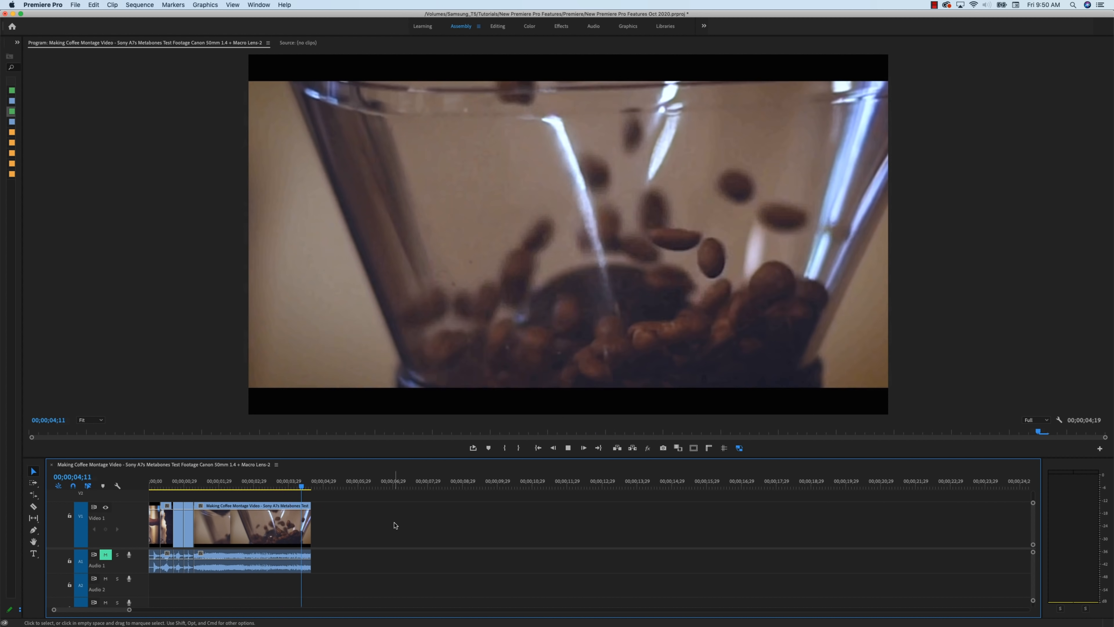
Re-run Scene Edit Detection on the montage with Create bin of subclips enabled.
right_click(227, 525)
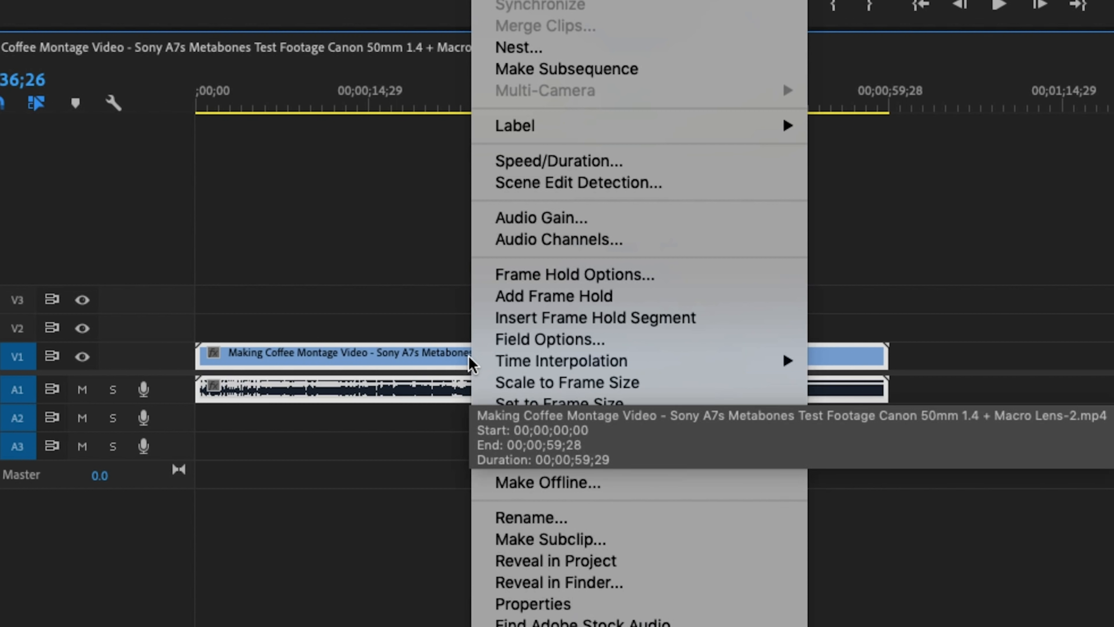
mouse_move(607, 182)
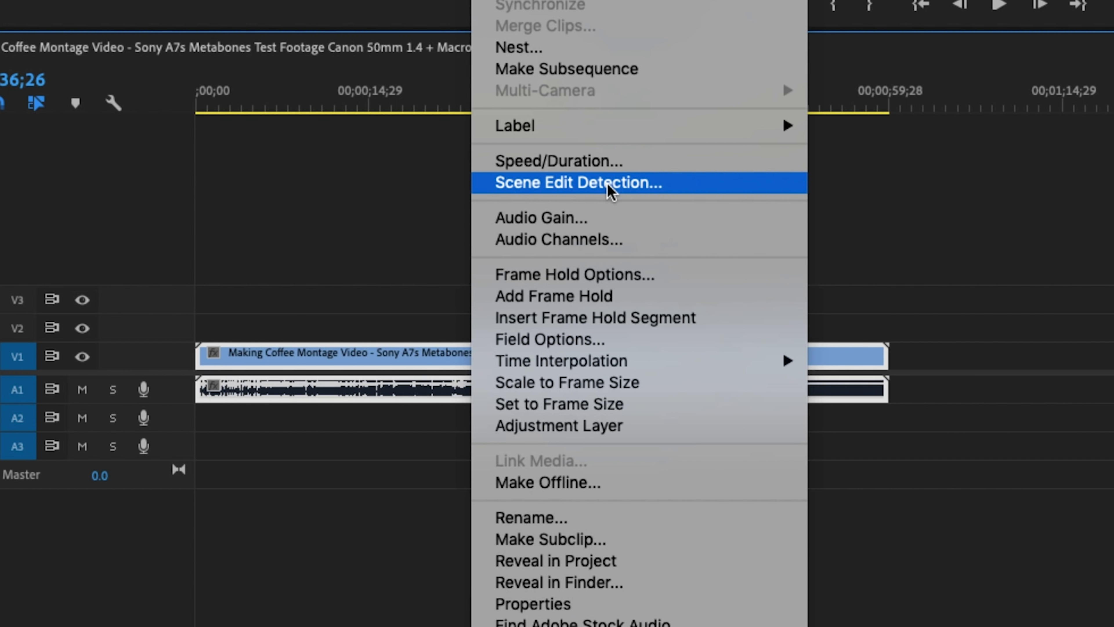
left_click(576, 182)
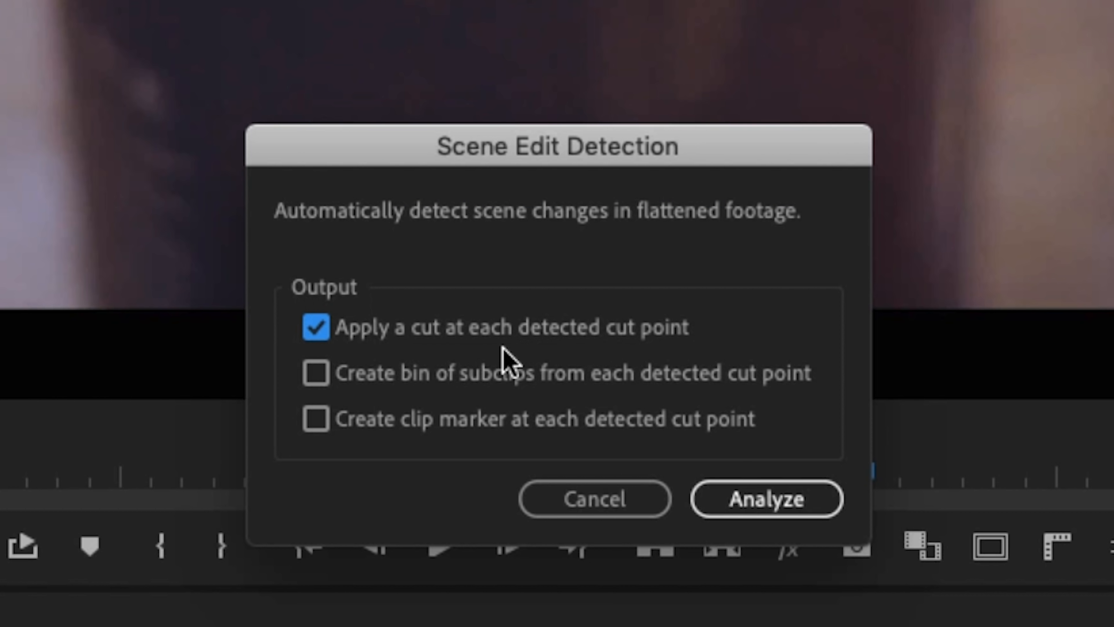
mouse_move(631, 394)
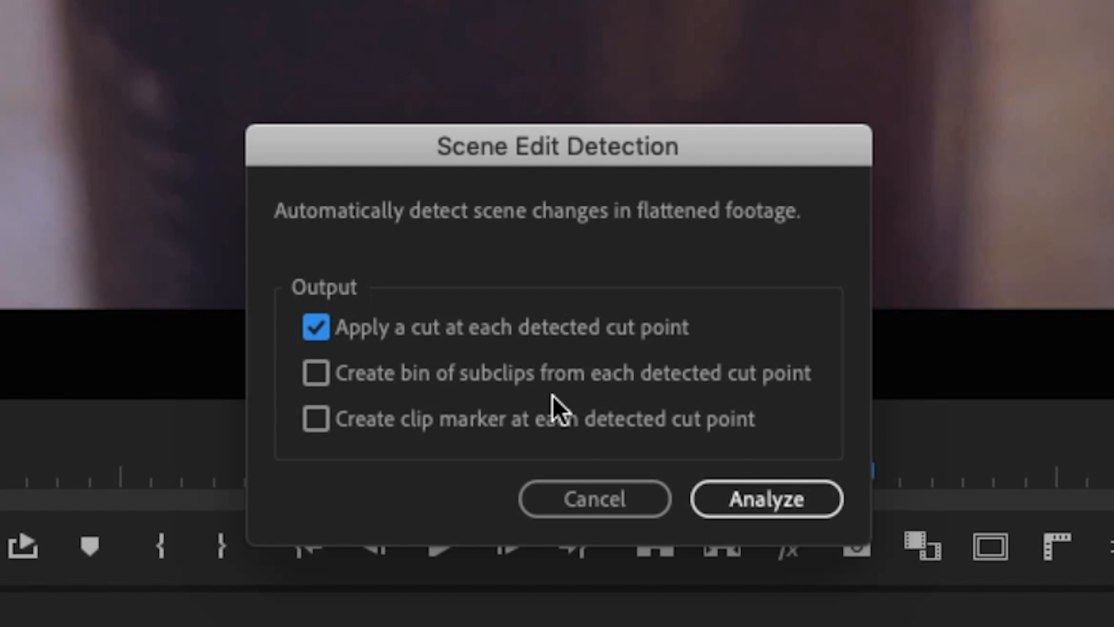
mouse_move(456, 449)
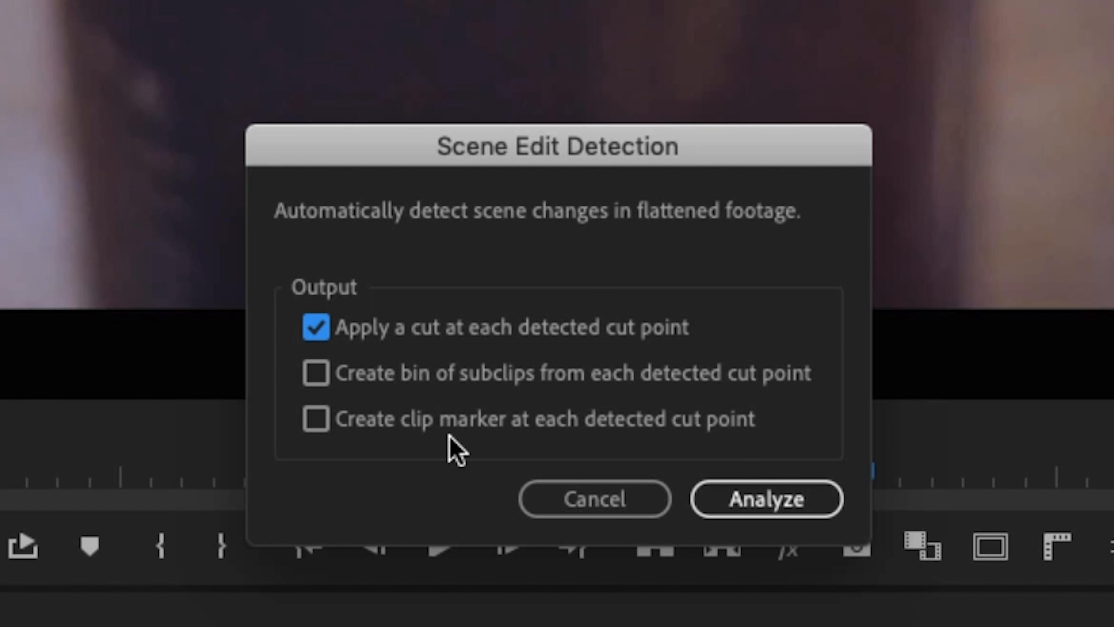
mouse_move(645, 452)
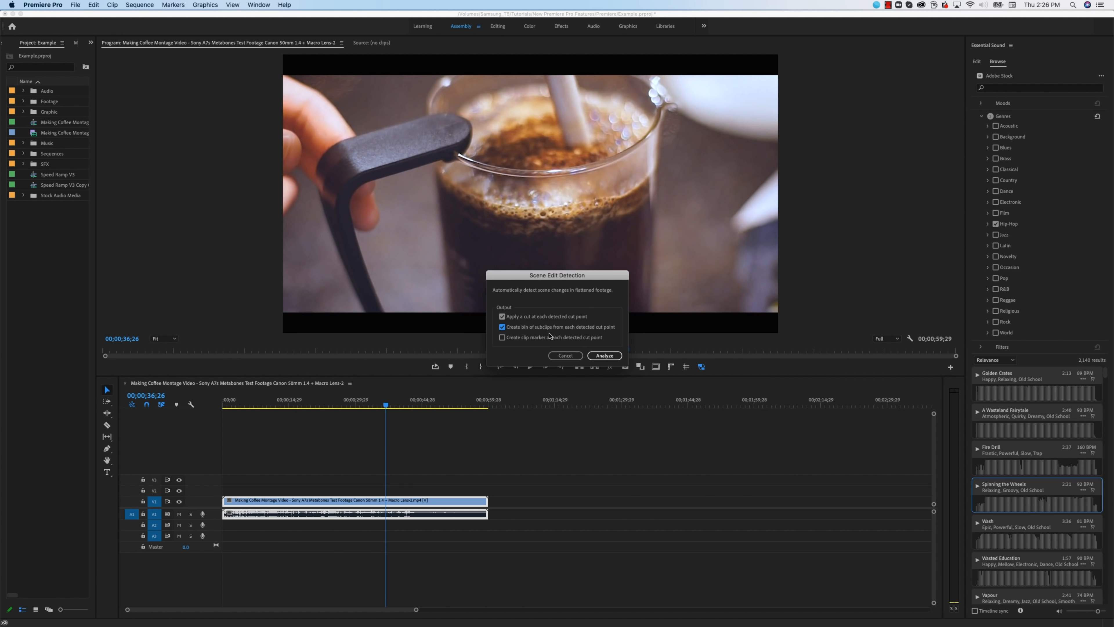
mouse_move(568, 324)
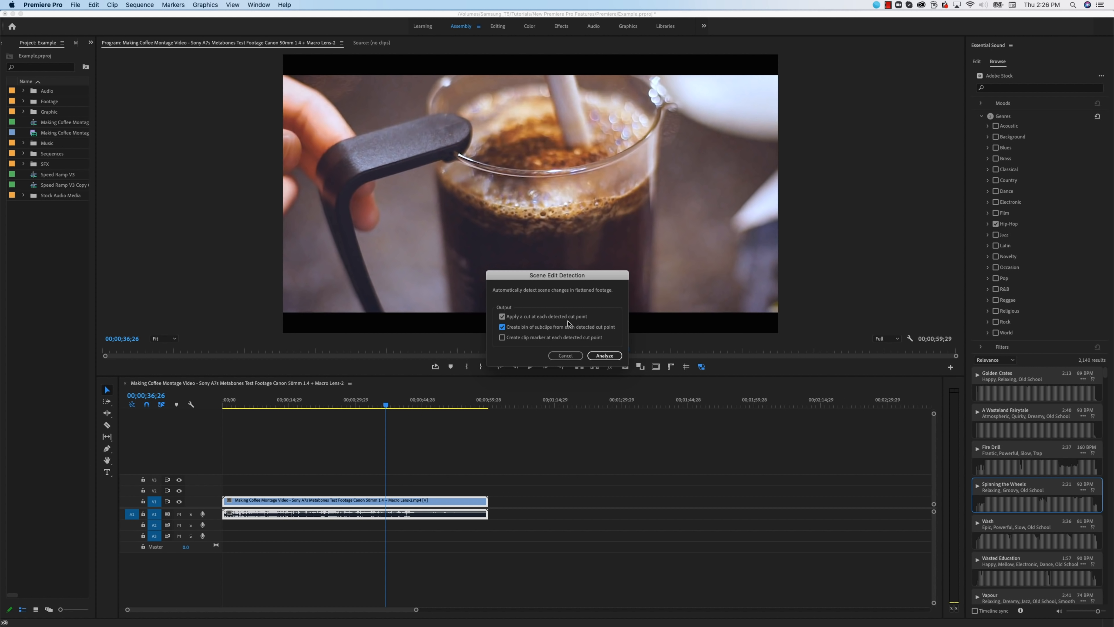
left_click(604, 355)
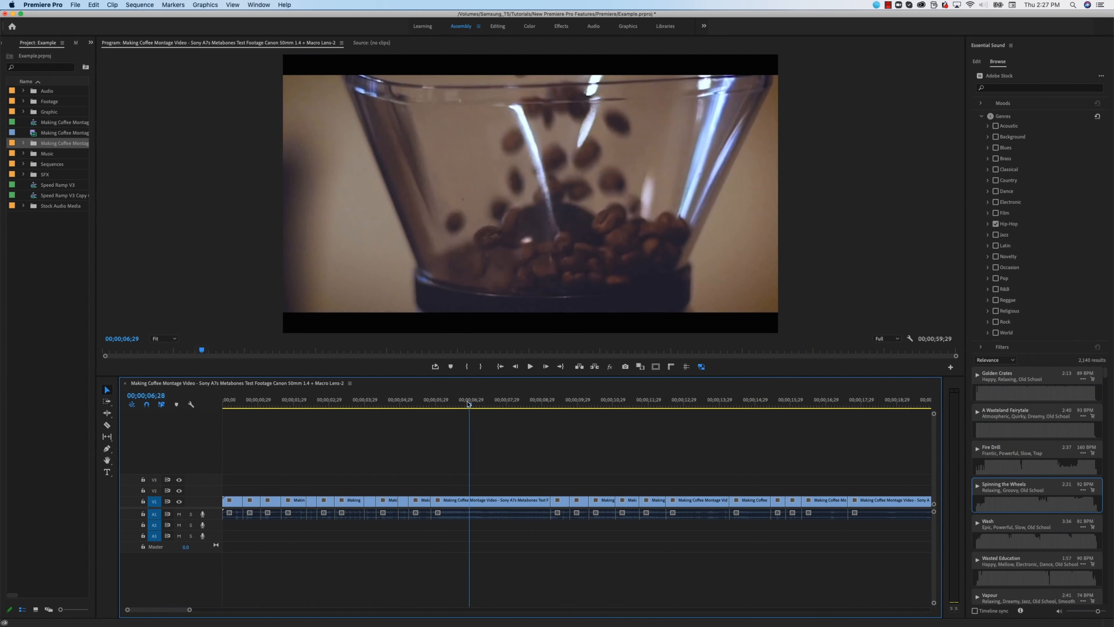
left_click_drag(468, 405, 428, 405)
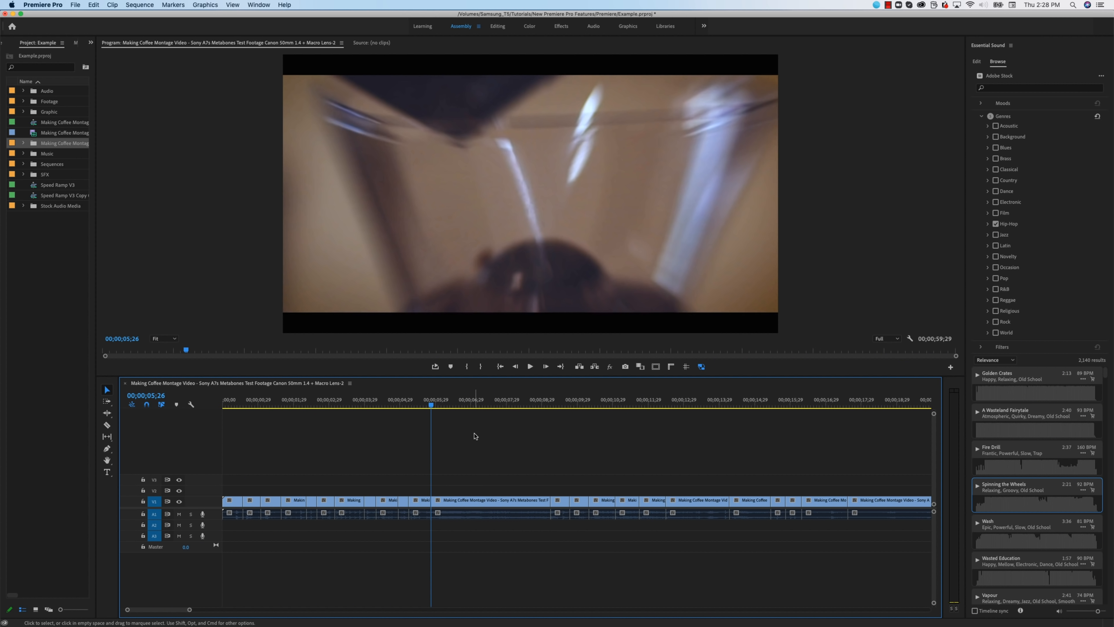
left_click(529, 366)
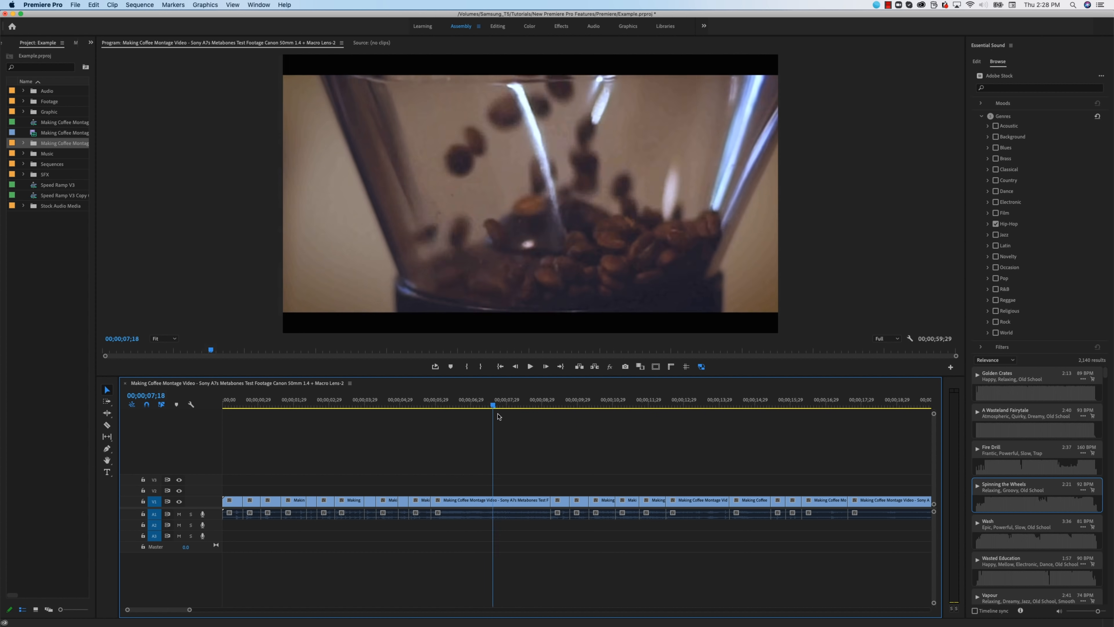
left_click(507, 405)
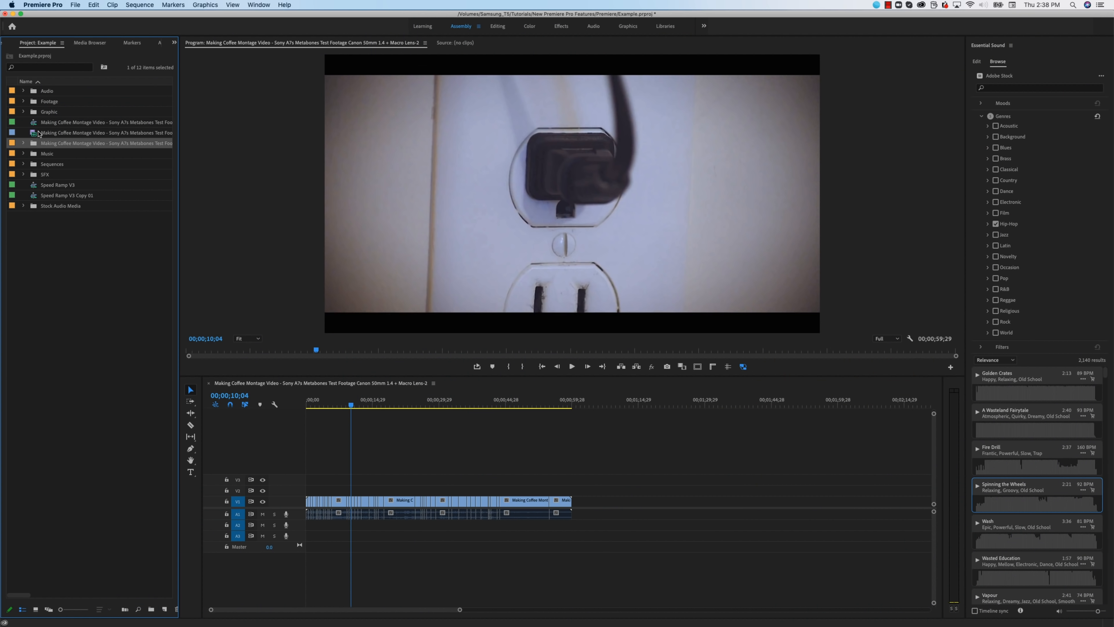
Expand the Scene Edit Detection bin to list its numbered 23.98 fps subclips.
left_click(23, 142)
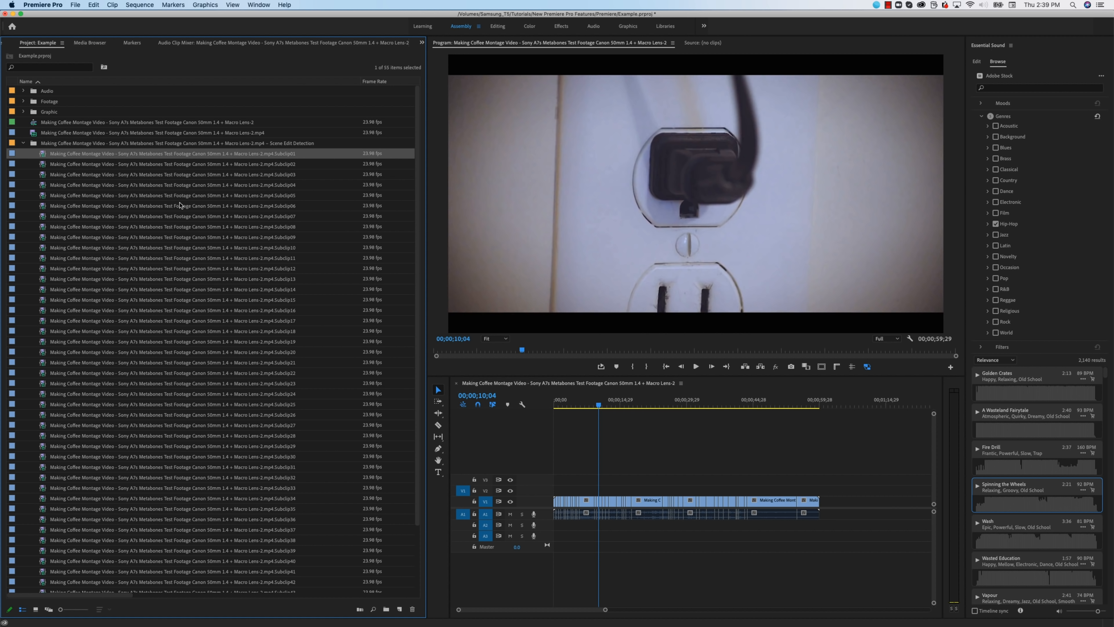
mouse_move(140, 222)
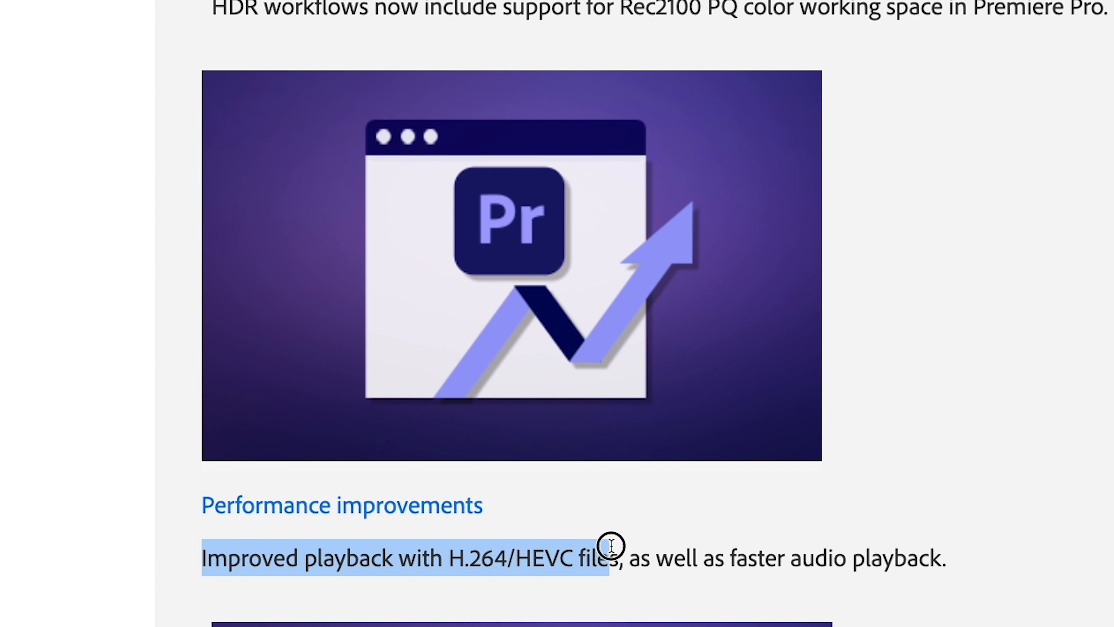
Select both the GPU hardware decoding and faster audio pre-roll bullet notes.
scroll("down", 3)
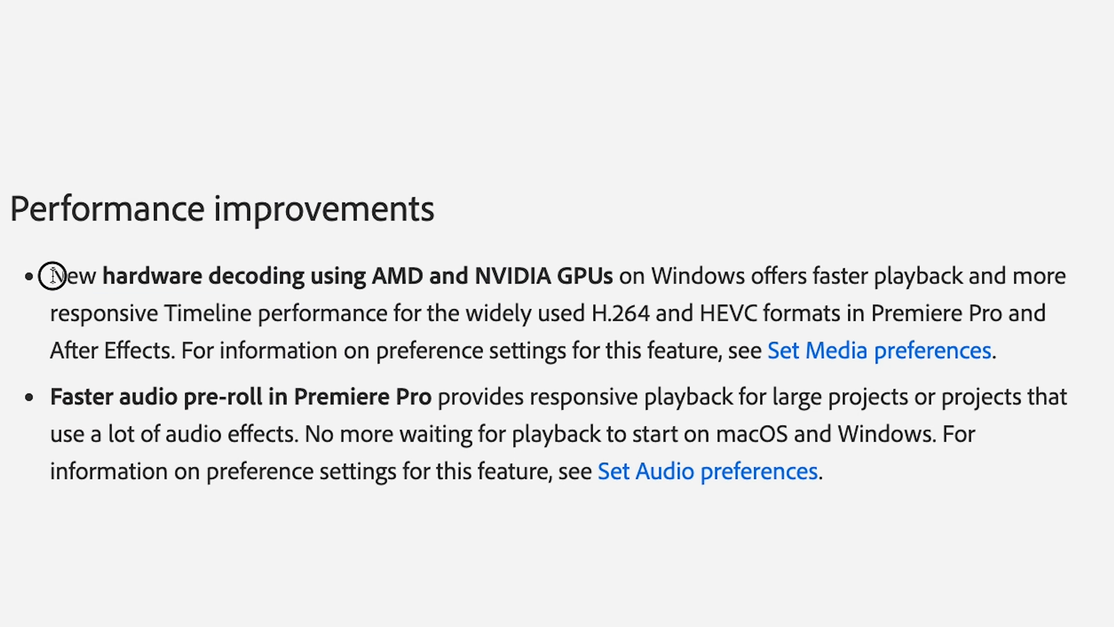
left_click_drag(51, 275, 923, 283)
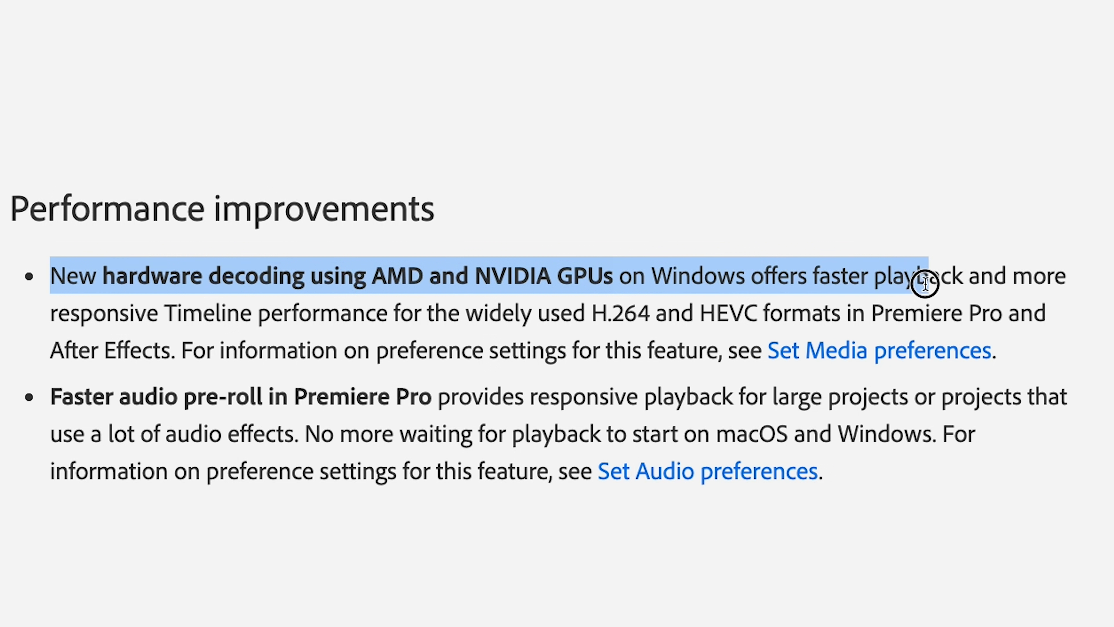
left_click_drag(925, 283, 994, 346)
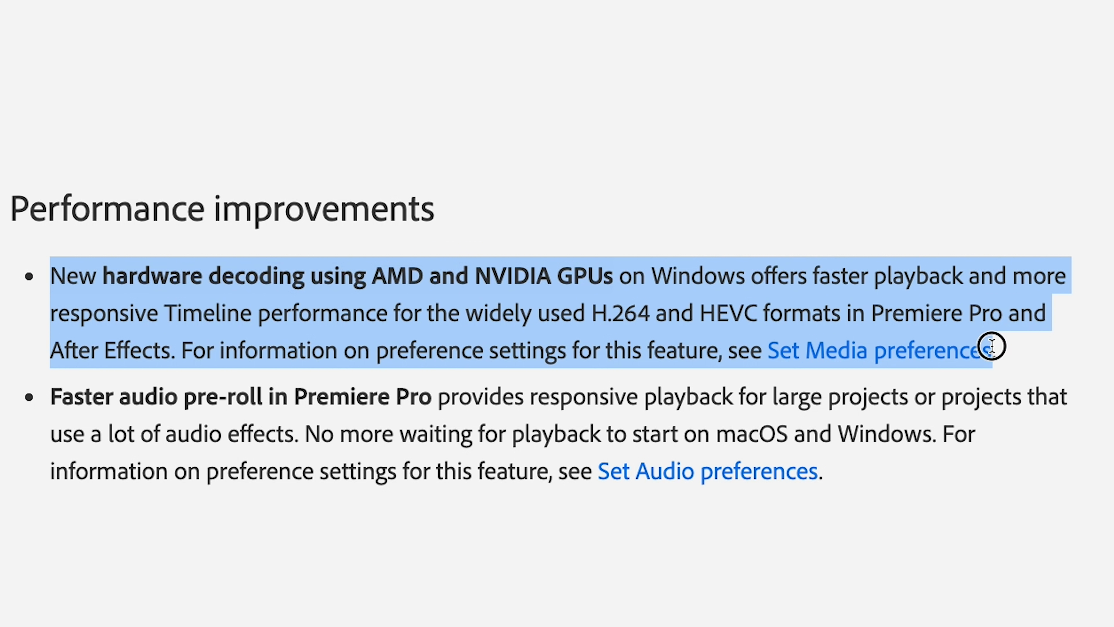
left_click_drag(988, 346, 995, 468)
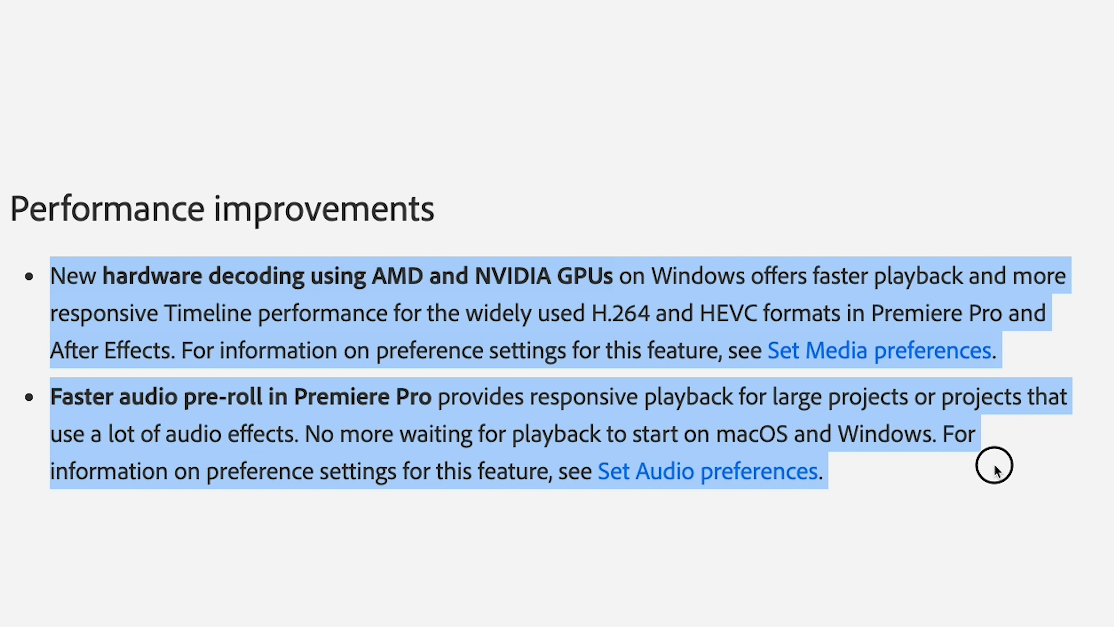